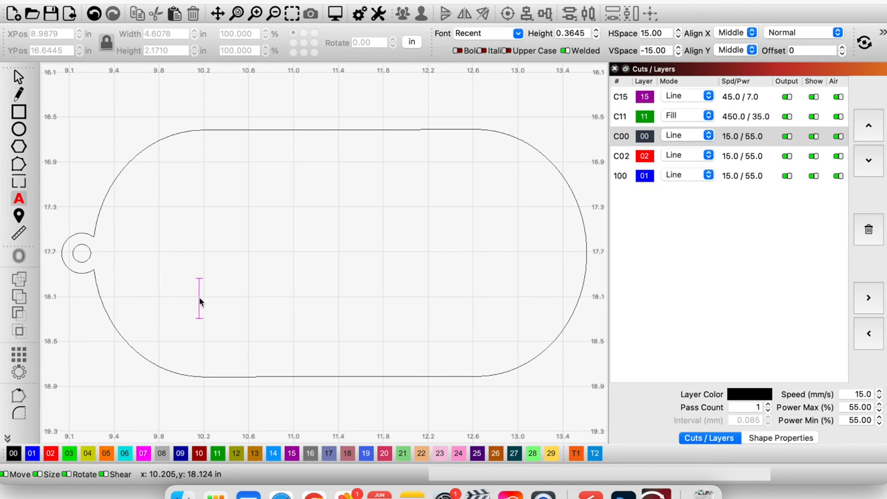
Step: Type the name Maurice inside the tag outline and select it
type("Maurice")
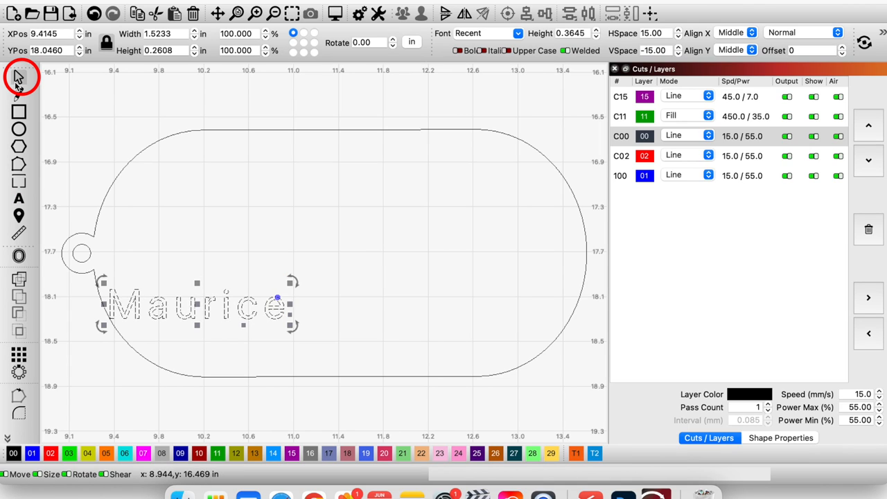
left_click_drag(197, 306, 340, 252)
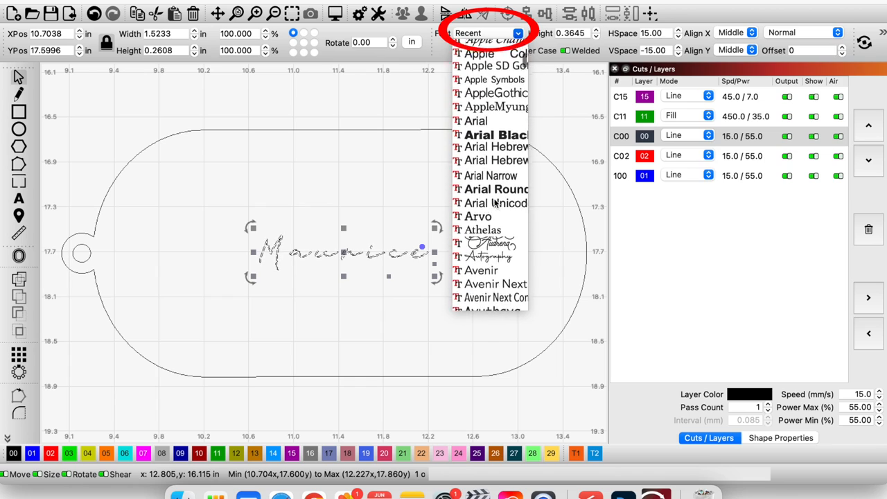
Step: Set Maurice in the Creamer script font with HSpace 0.00 so the letters join
scroll("down", 3)
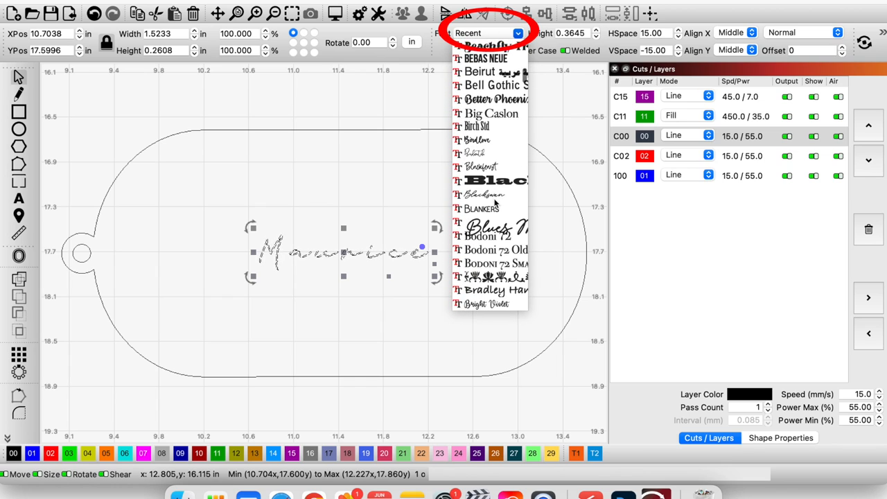
scroll("down", 3)
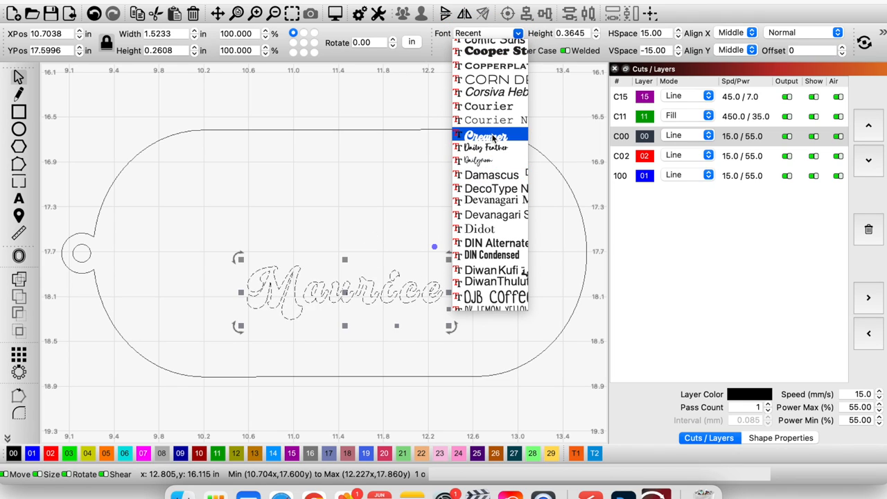
left_click(487, 135)
type("13")
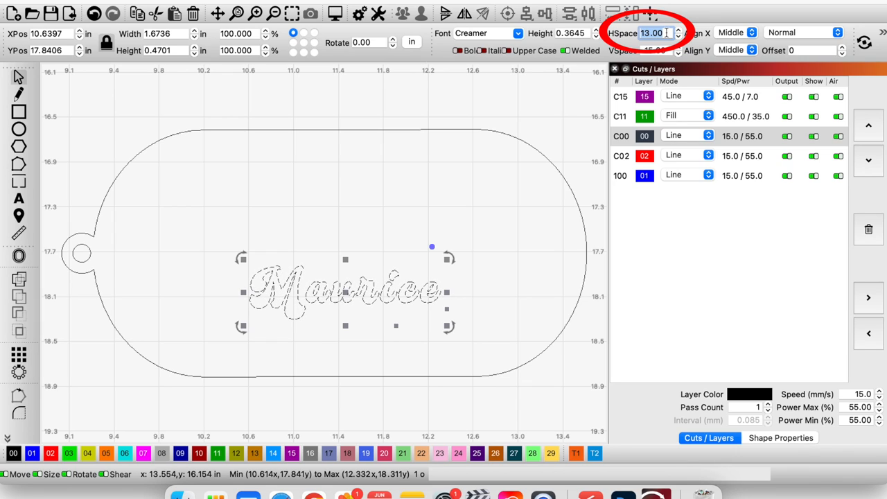
type("0.00")
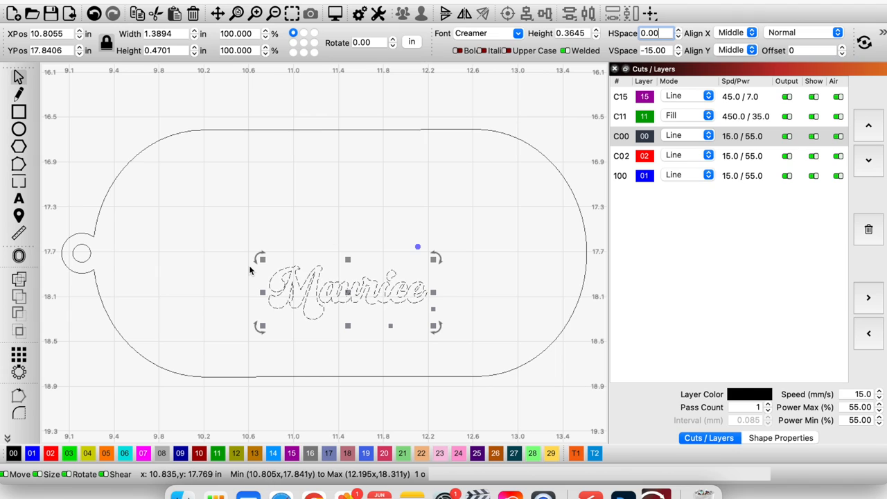
Step: Scale Maurice up to span the tag, centre it, and pick the red cut layer
left_click_drag(417, 247, 193, 220)
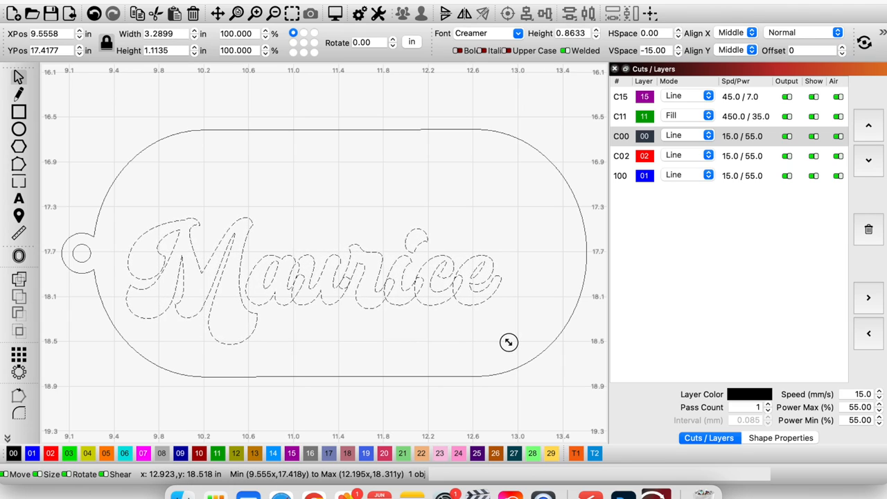
left_click_drag(508, 343, 341, 261)
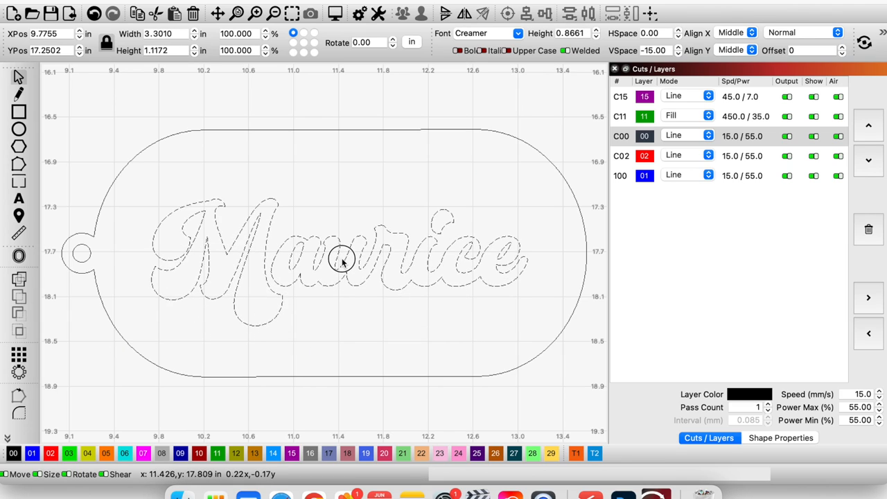
left_click(341, 261)
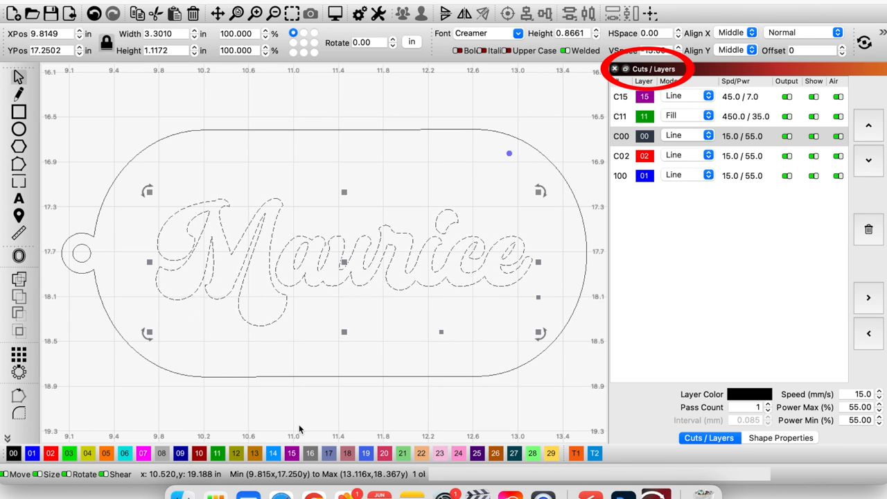
left_click(50, 452)
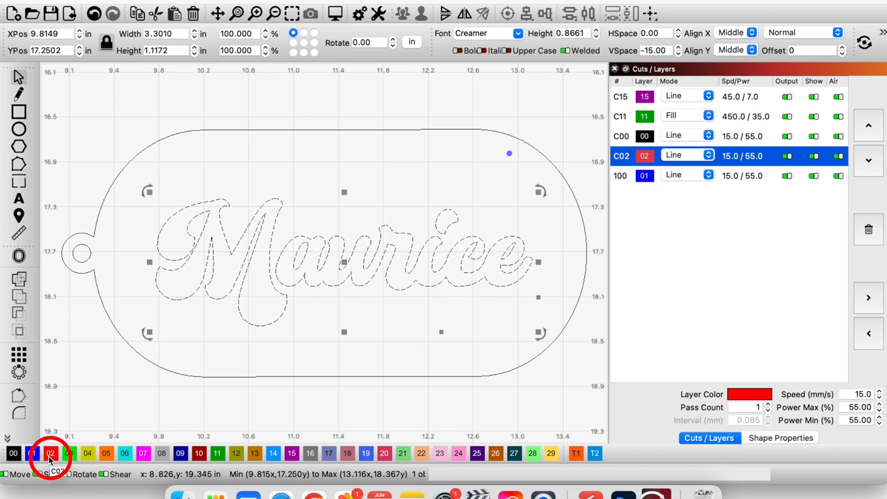
Step: Assign the Maurice lettering to the red 02 cut layer
left_click(50, 451)
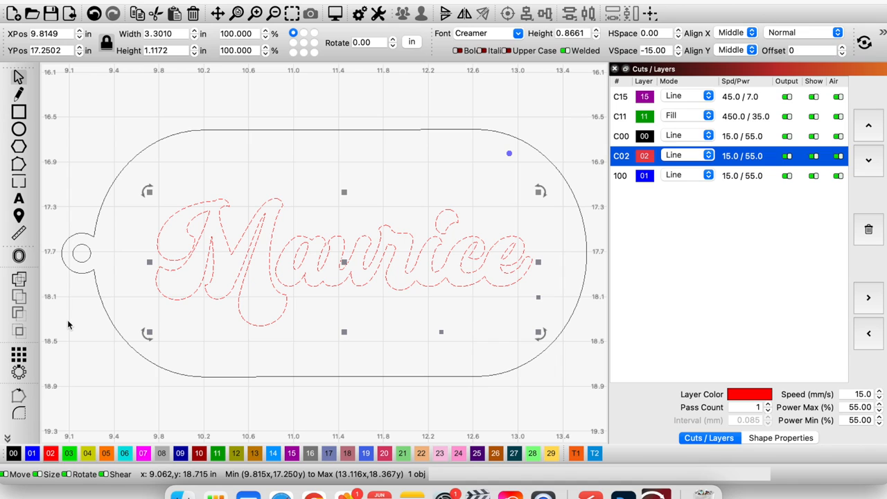
left_click(19, 256)
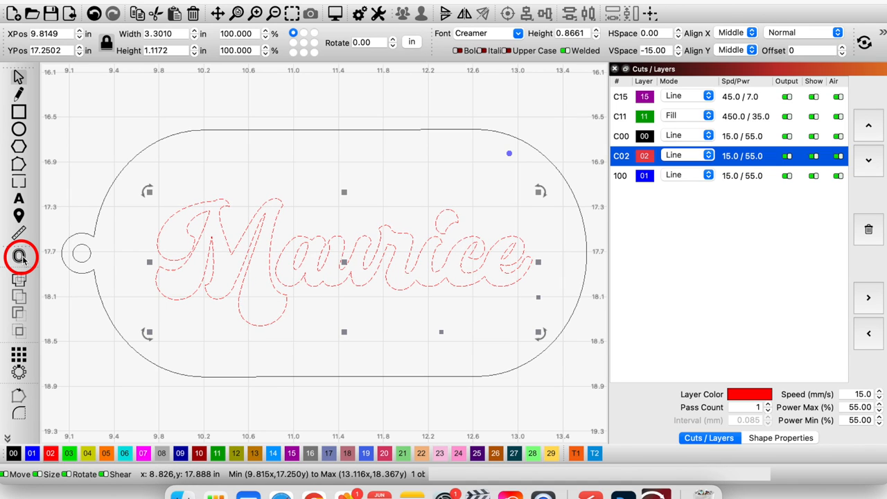
mouse_move(19, 257)
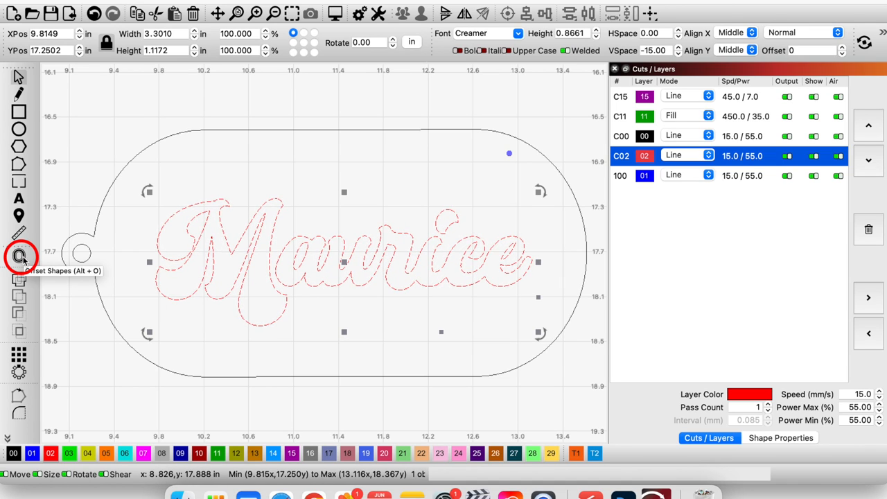
Step: Create an inward 0.02 in offset outline of the Maurice letters
left_click(19, 255)
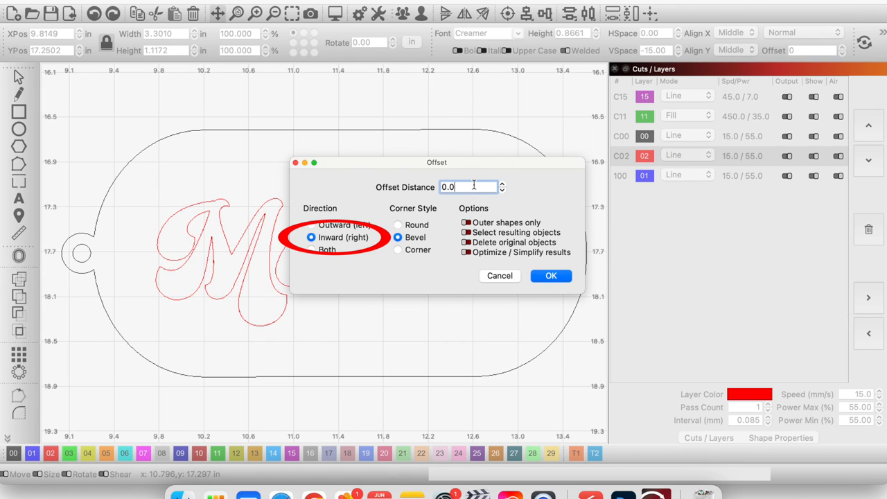
type("0.02")
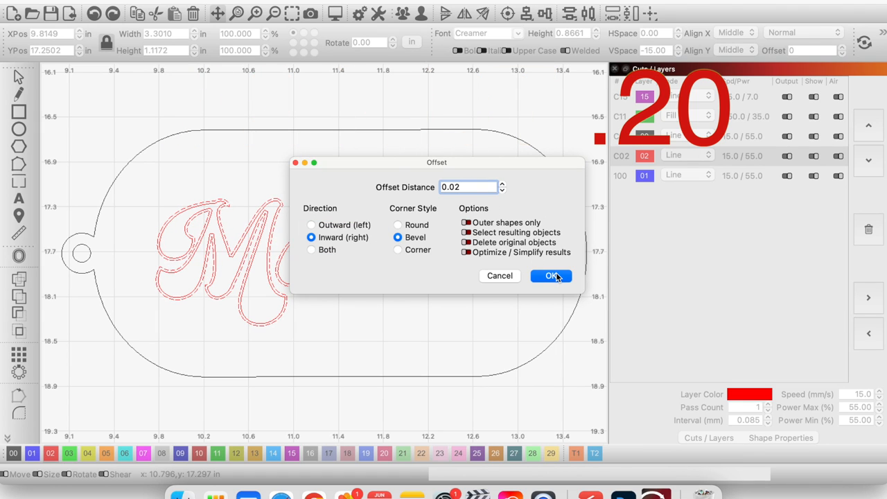
left_click(550, 275)
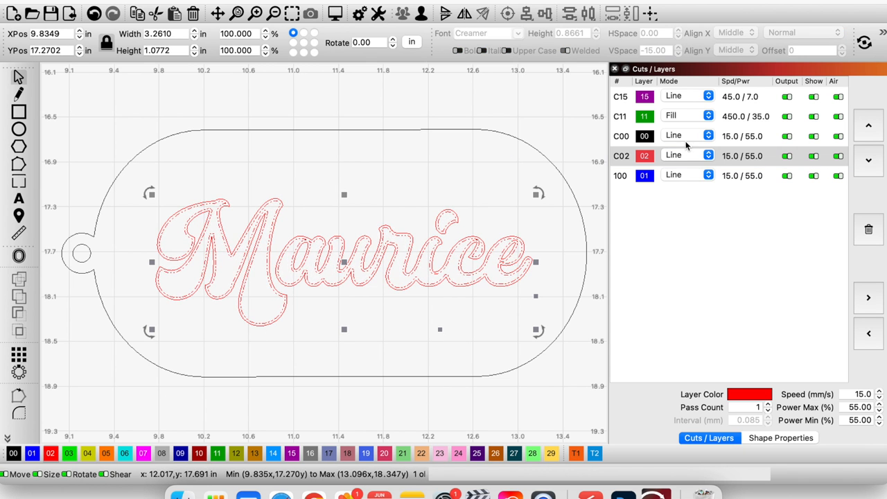
Step: Put the inner offset outline on the purple 15 score layer
left_click(643, 97)
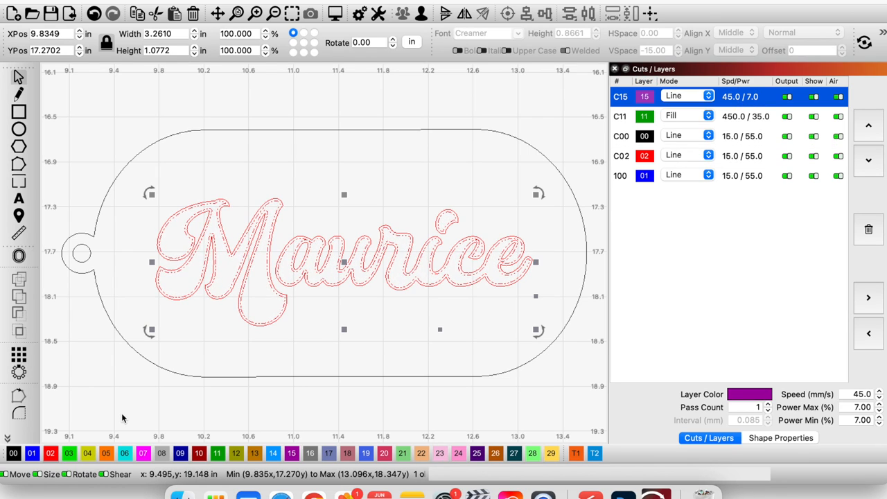
left_click(291, 453)
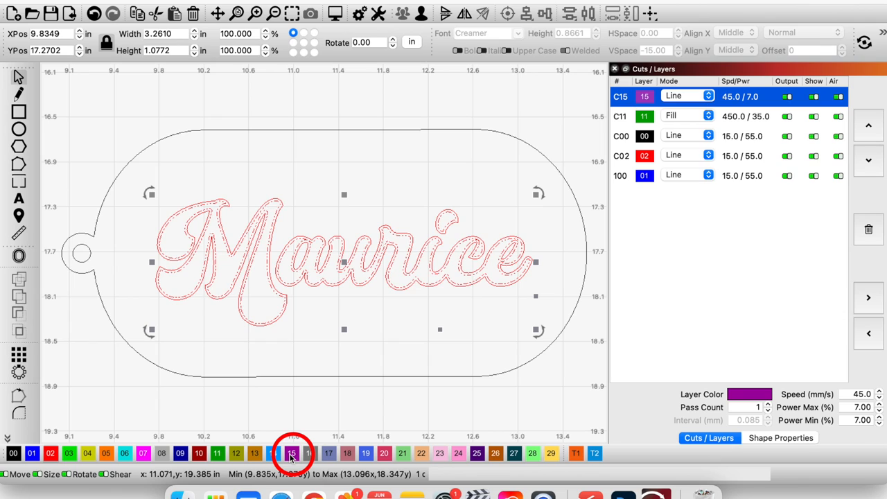
left_click(291, 451)
type("MVHS VB")
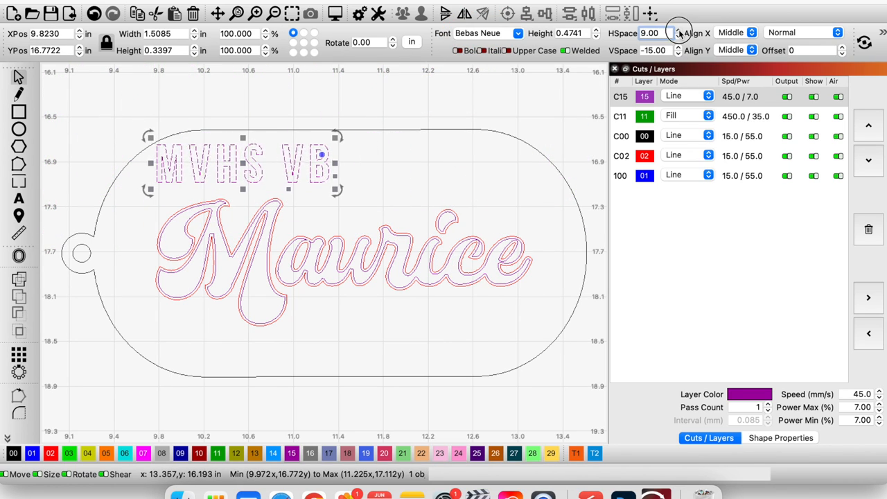
Step: Place MVHS VB above the name on the green 11 fill layer with height 0.3220
left_click_drag(338, 137, 316, 186)
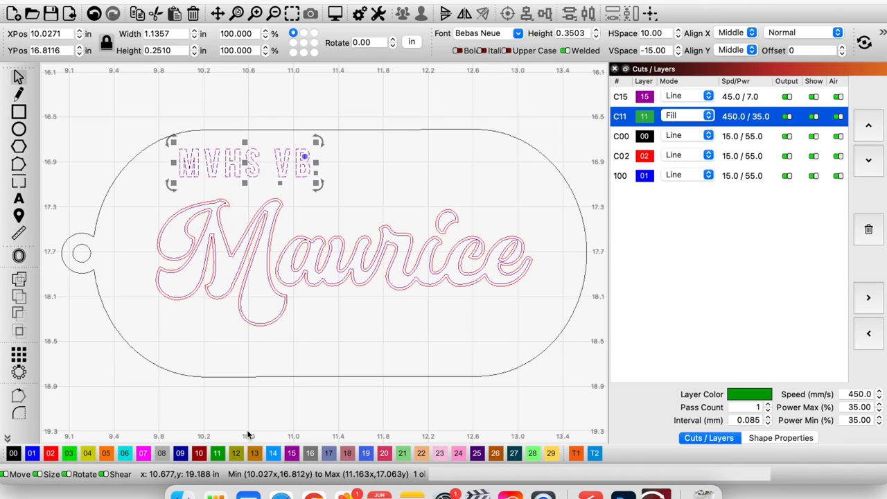
left_click(218, 452)
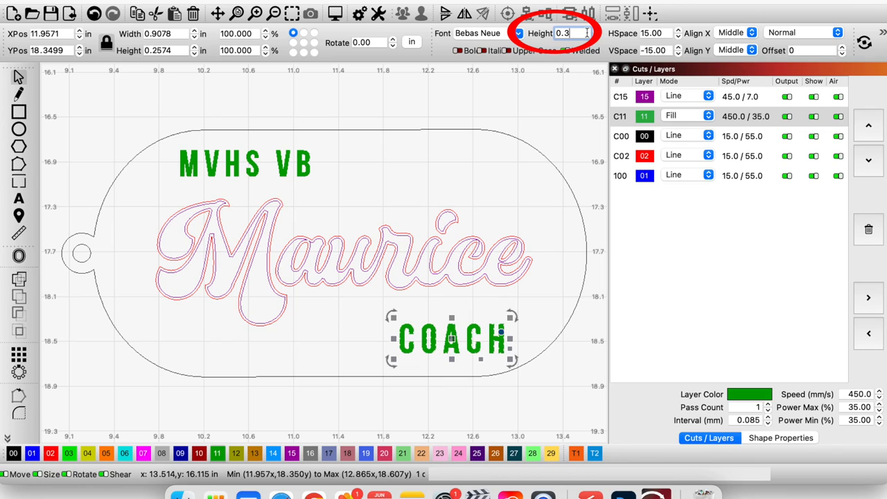
type("0.32202")
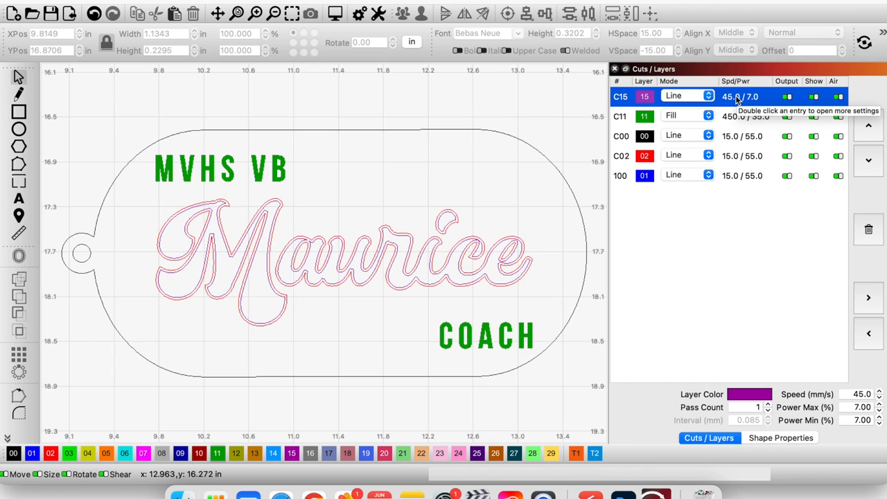
Step: Review the purple, green and black layer Cut Settings, then switch off the blue layer
double_click(735, 97)
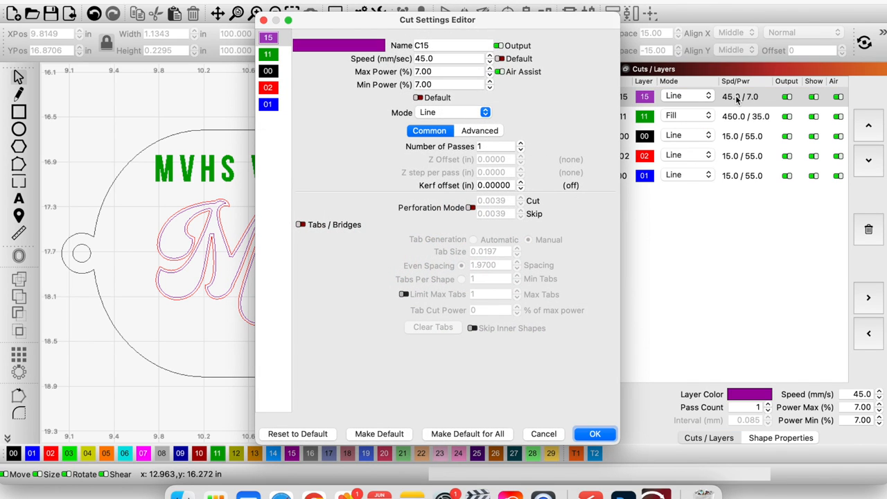
mouse_move(653, 354)
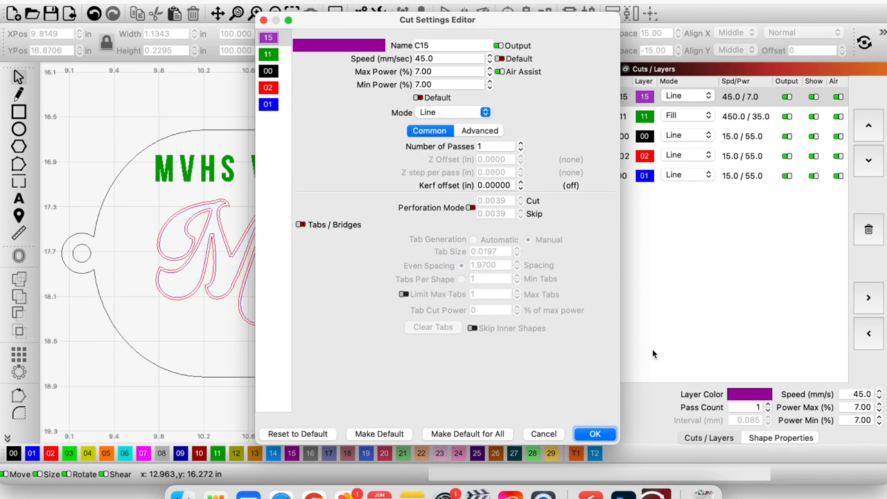
left_click(594, 434)
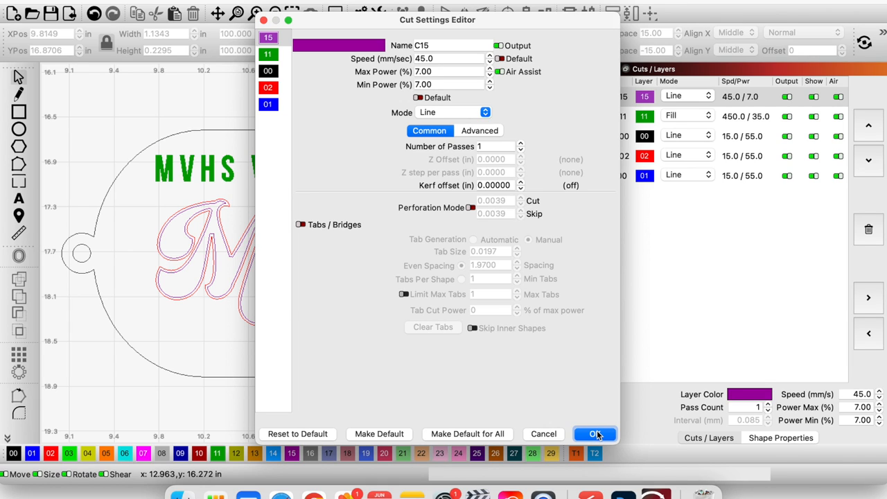
left_click(272, 54)
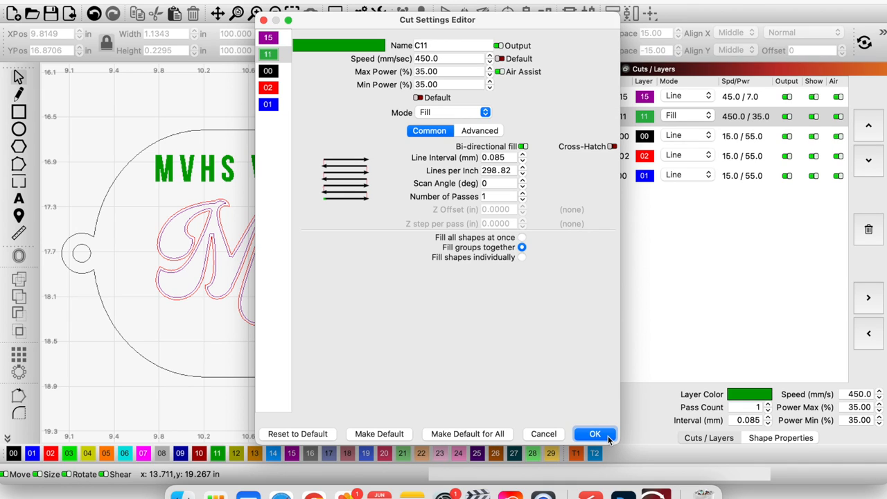
left_click(595, 434)
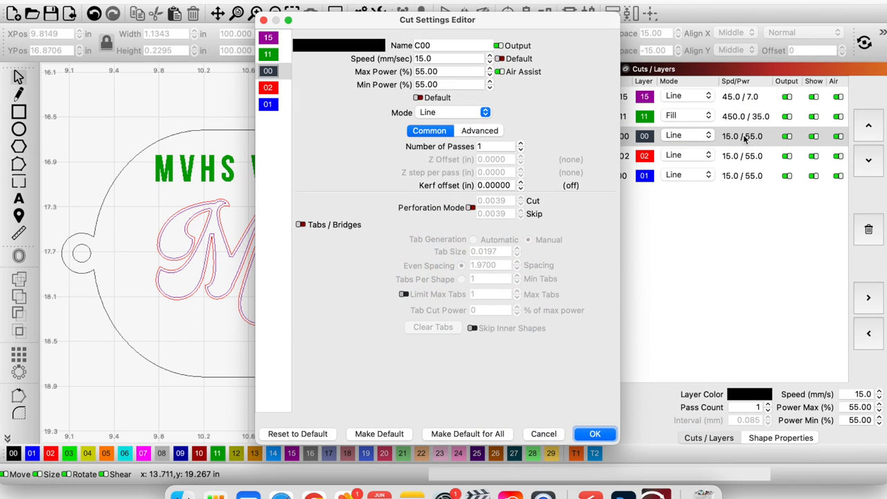
mouse_move(597, 389)
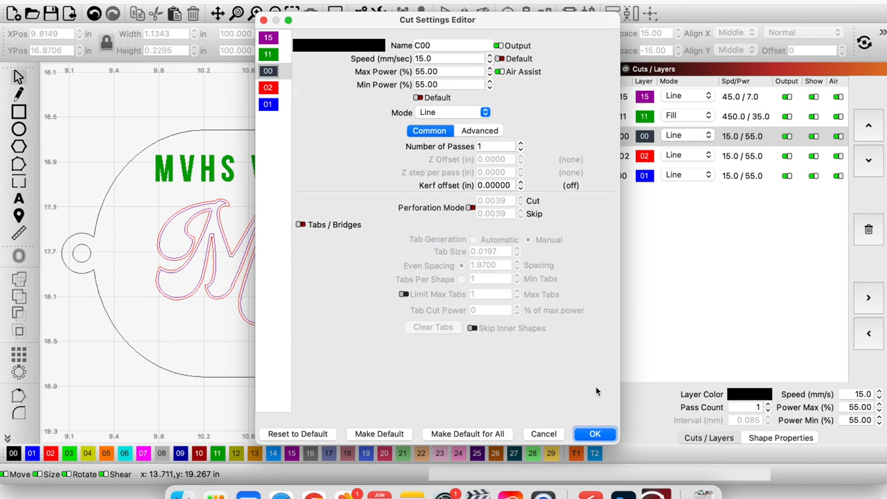
left_click(594, 434)
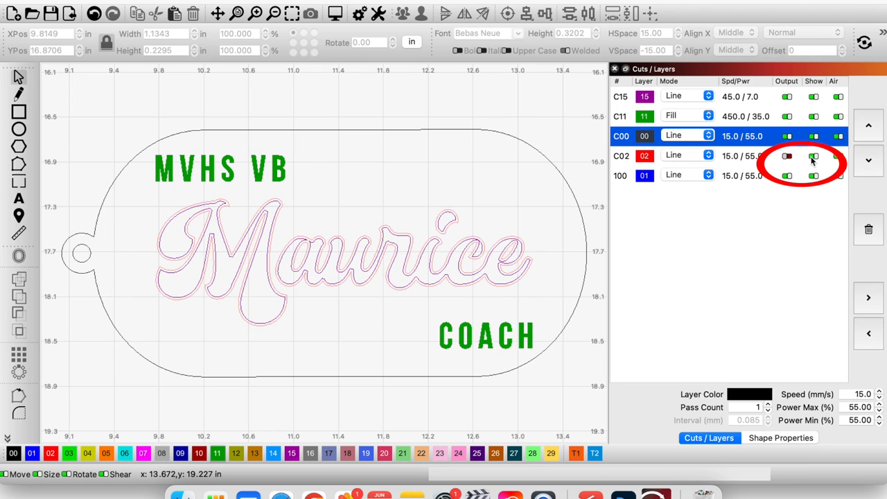
left_click(815, 156)
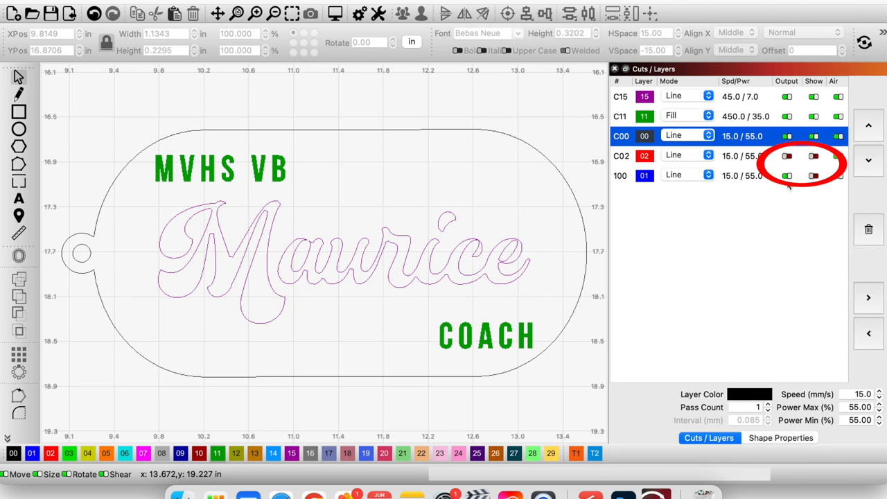